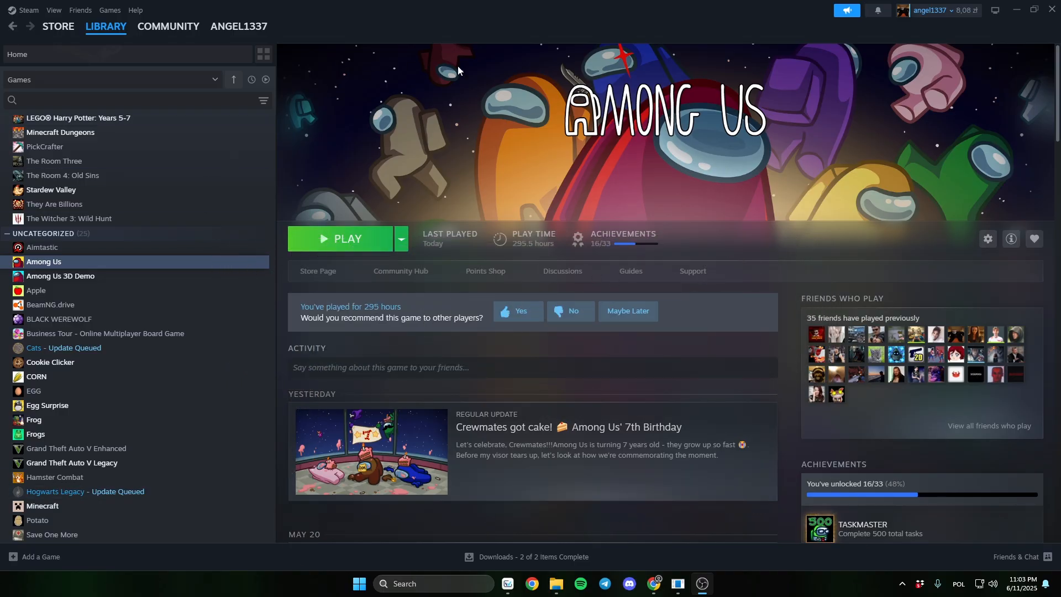
Step: Open Among Us Properties from the Steam library context menu
{"action": "right_click", "coordinate": [43, 261]}
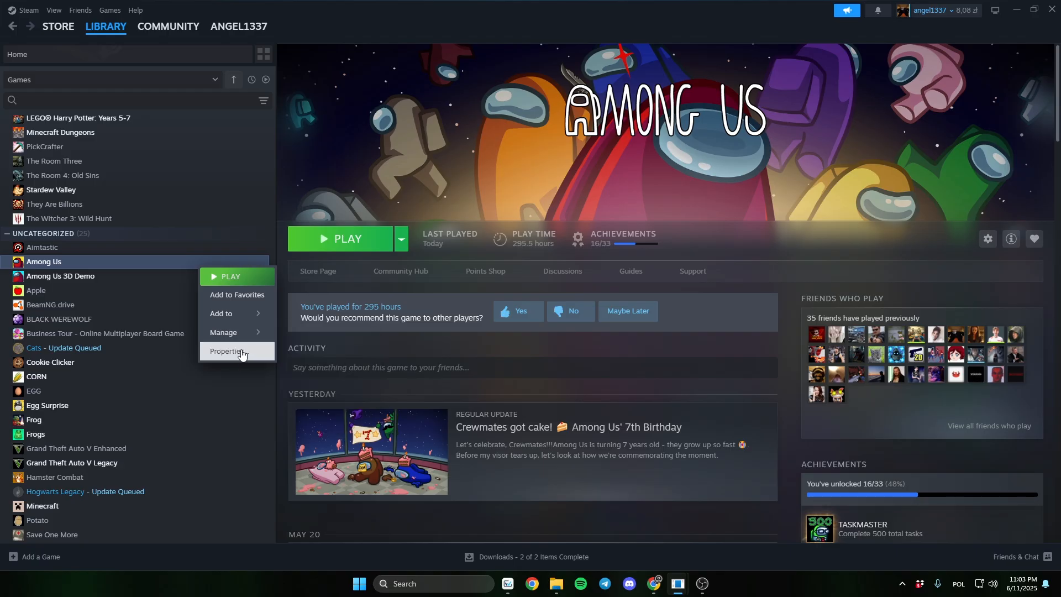
{"action": "left_click", "coordinate": [228, 352]}
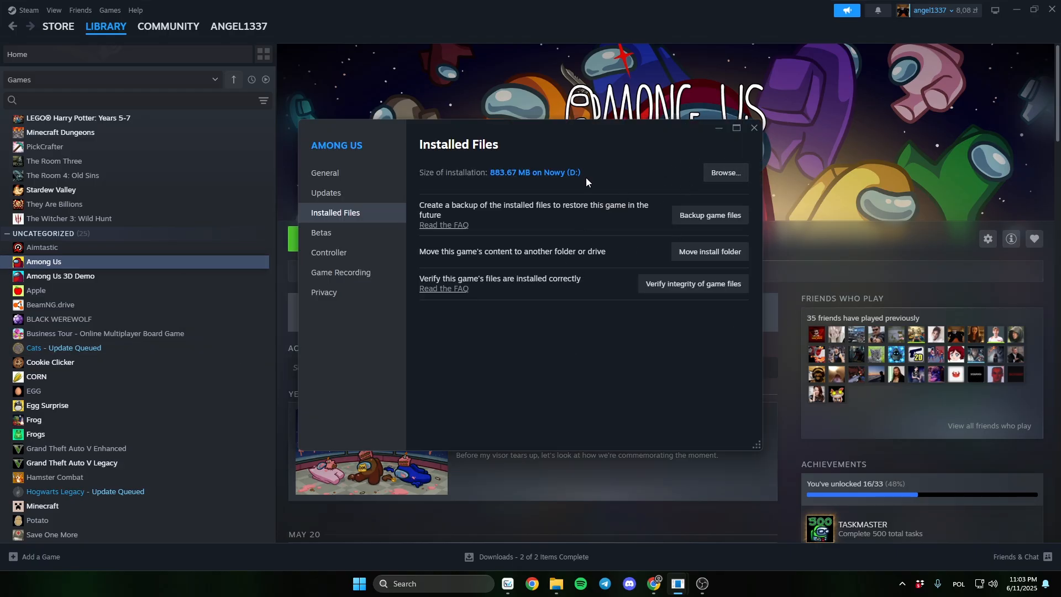
Step: Browse the Among Us installed files to open its folder on drive D
{"action": "left_click", "coordinate": [723, 172]}
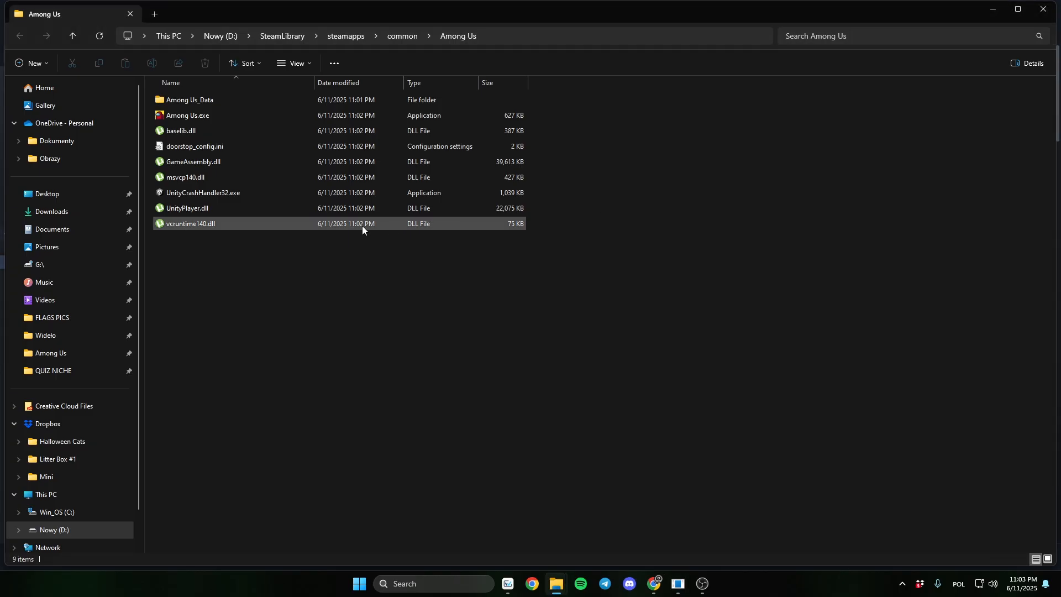
{"action": "left_click", "coordinate": [187, 115]}
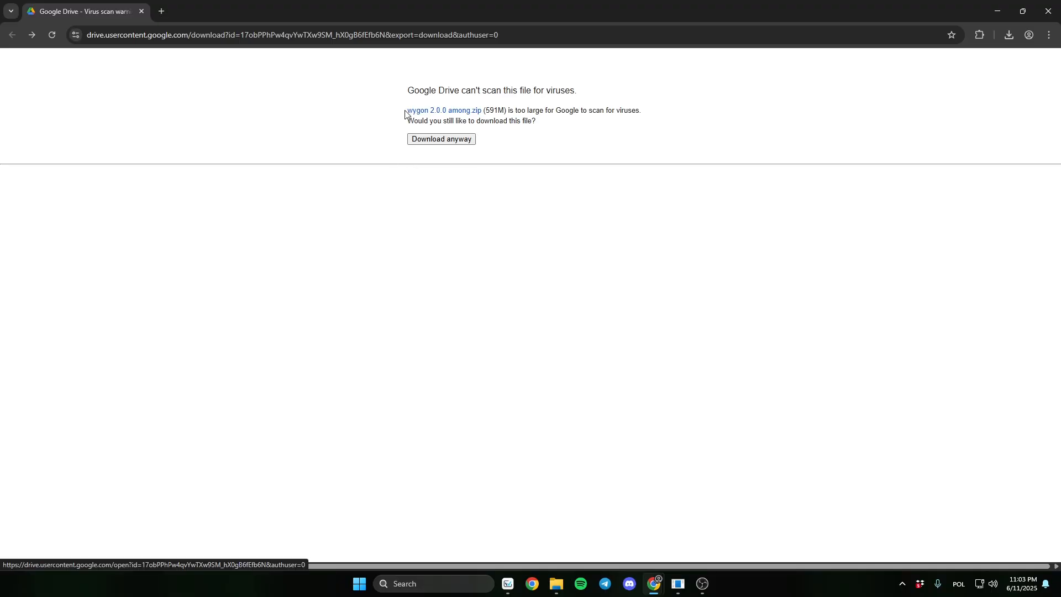
{"action": "mouse_move", "coordinate": [444, 120]}
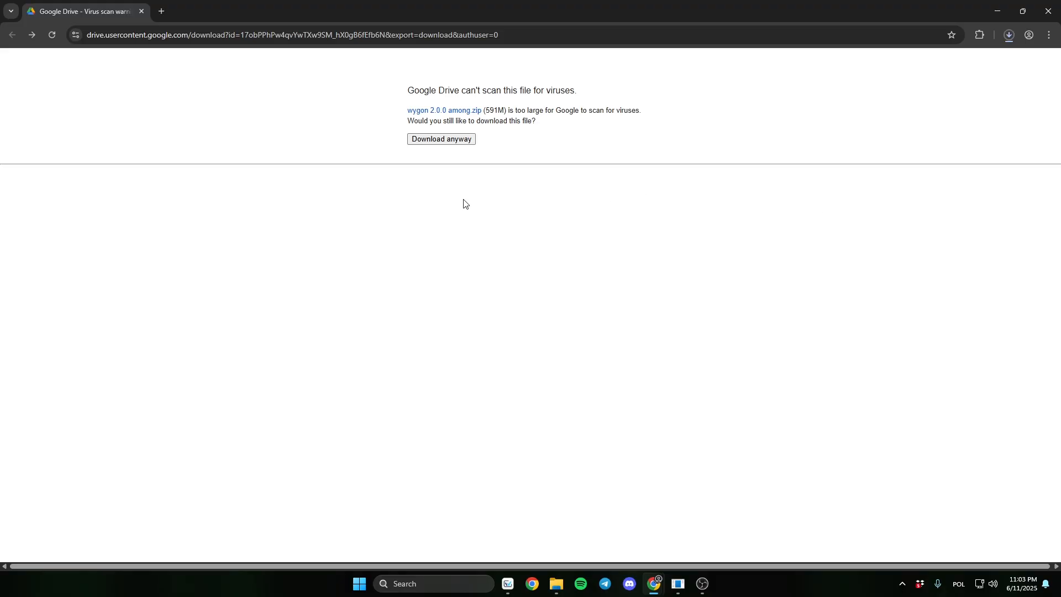
Step: Download wygon 2.0.0 among.zip anyway, bypassing the too-large-to-scan warning
{"action": "left_click", "coordinate": [1008, 35]}
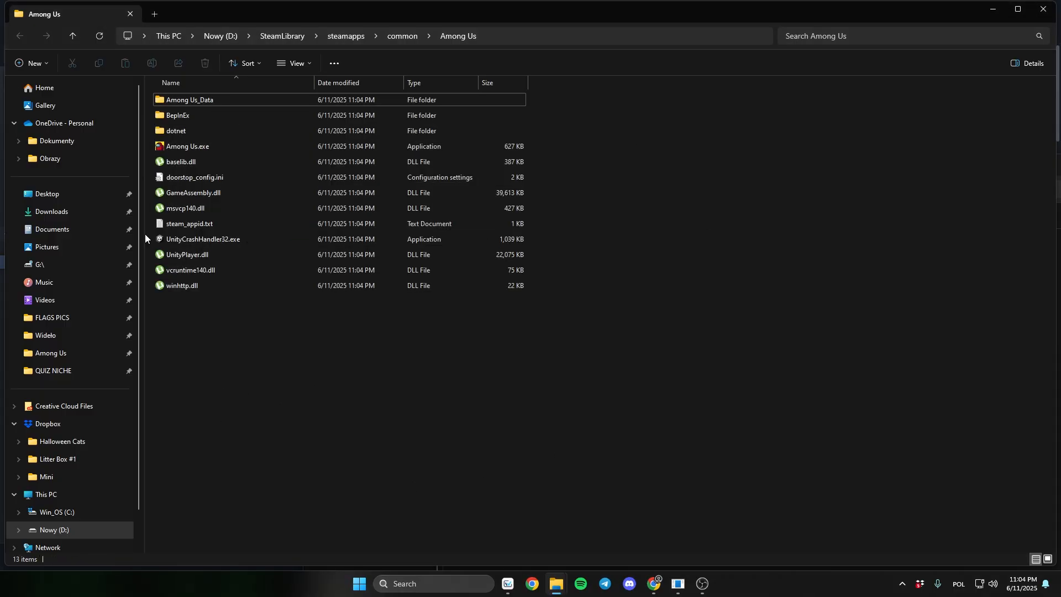
{"action": "mouse_move", "coordinate": [248, 139]}
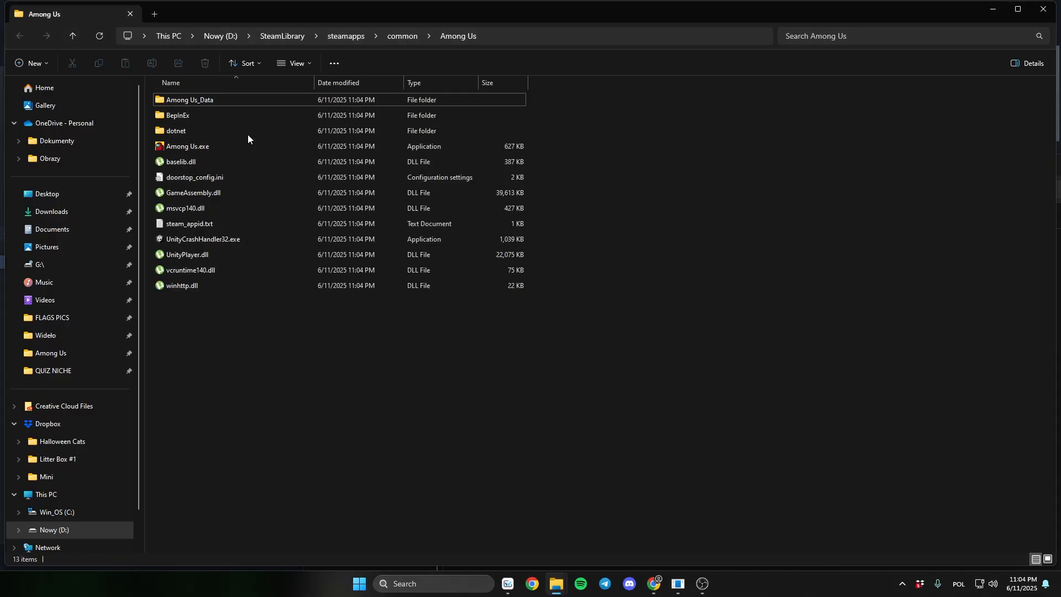
Step: Run Among Us.exe from the game folder to load the modded game
{"action": "right_click", "coordinate": [180, 161]}
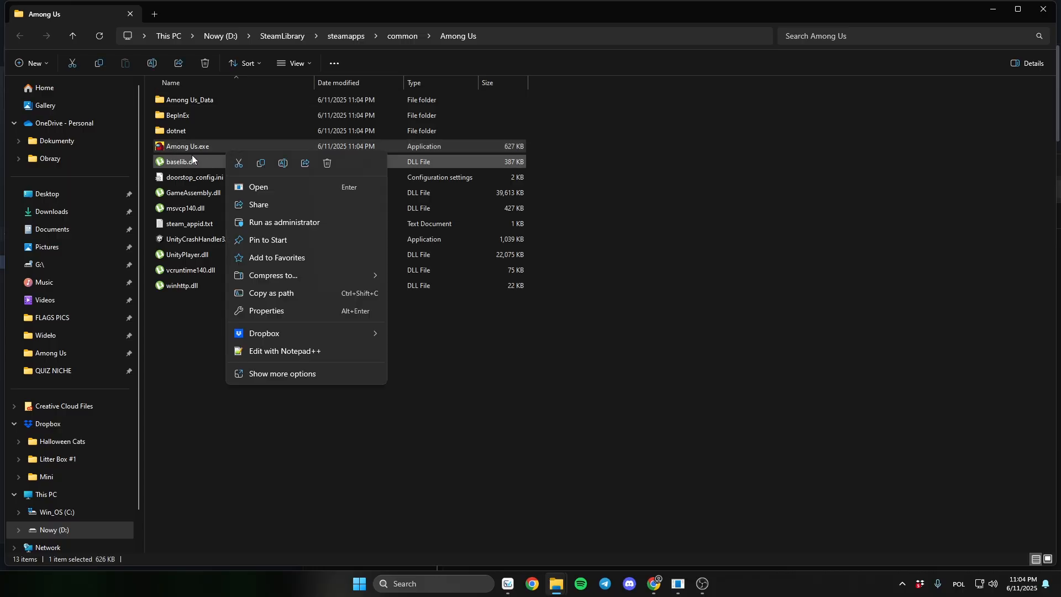
{"action": "mouse_move", "coordinate": [272, 275]}
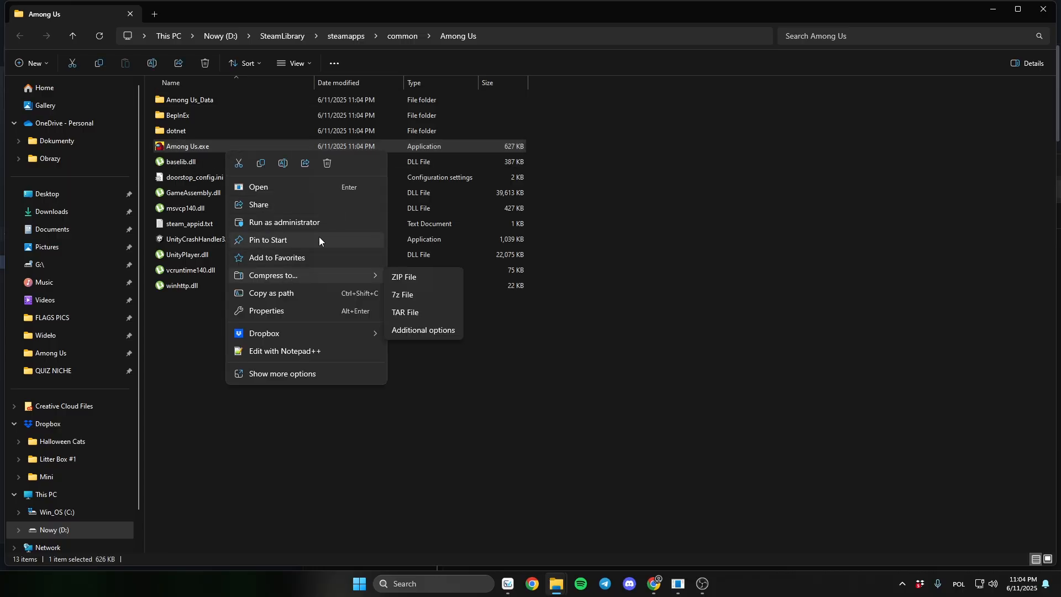
{"action": "left_click", "coordinate": [236, 146]}
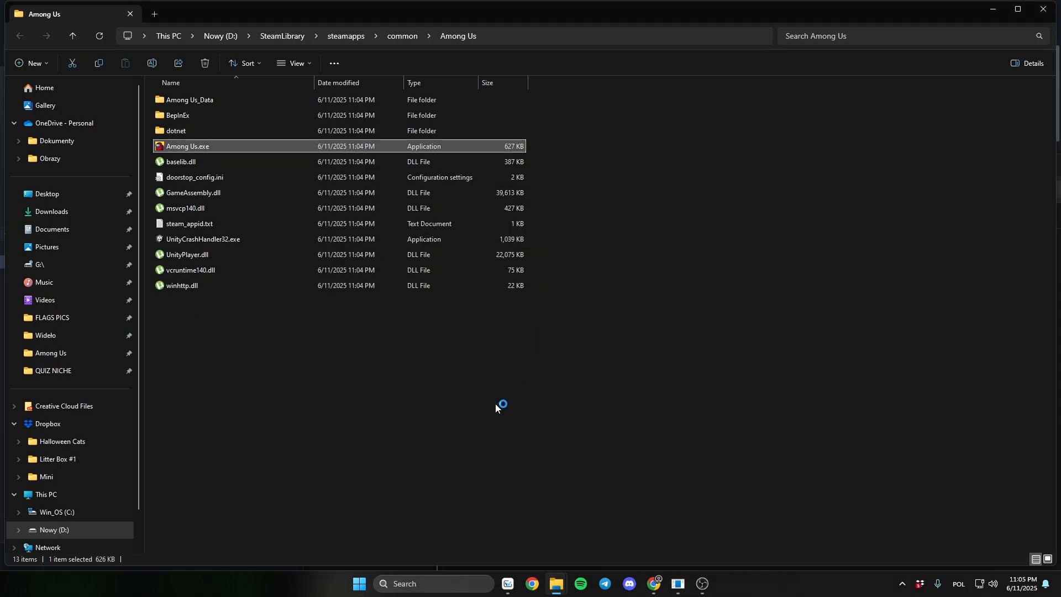
{"action": "double_click", "coordinate": [186, 146]}
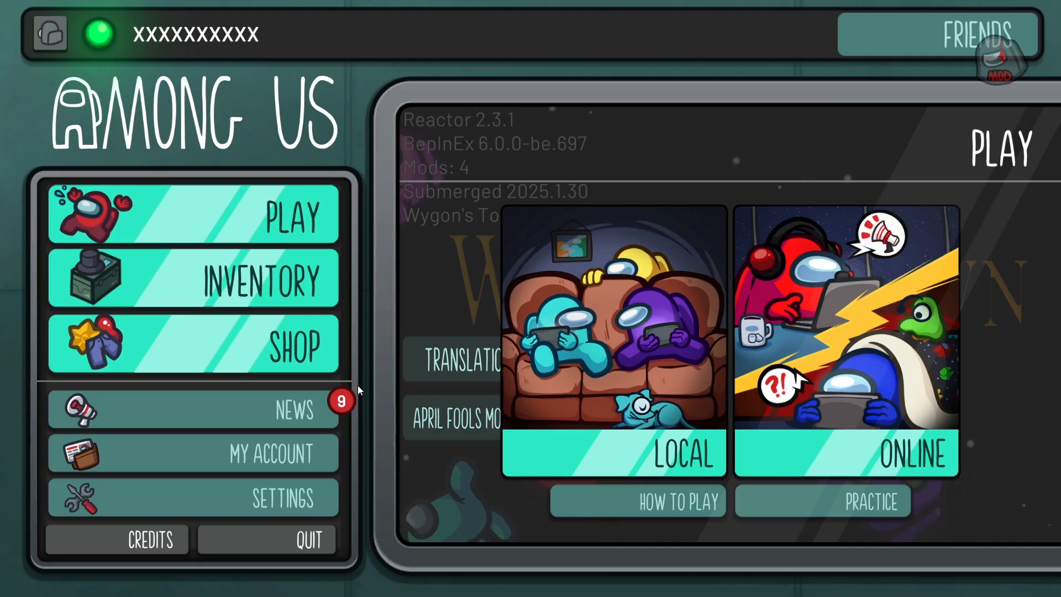
{"action": "mouse_move", "coordinate": [579, 433]}
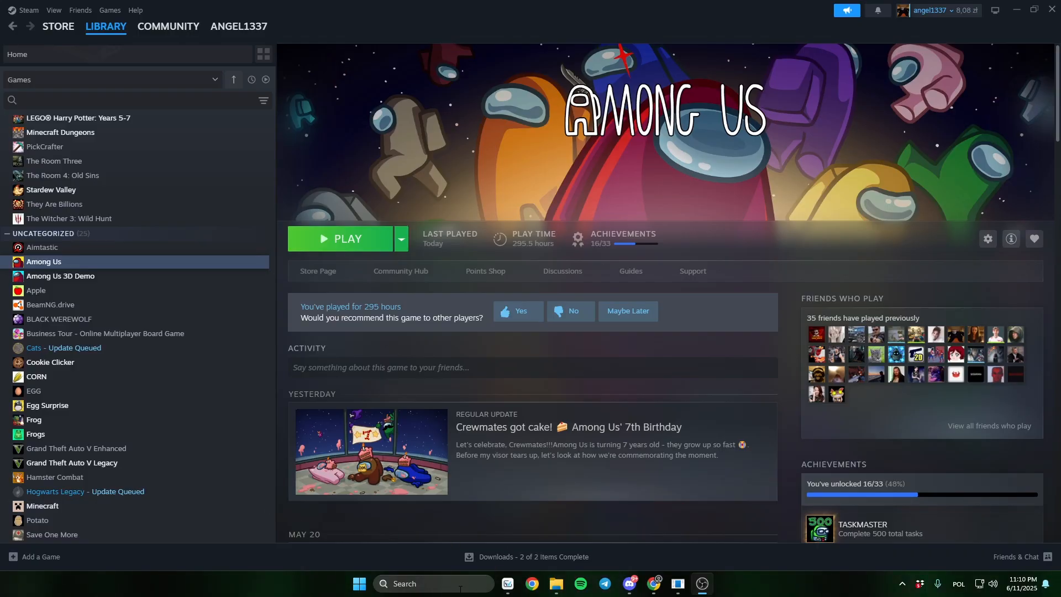
Step: Search Windows for %appdata% to reach the AppData folder
{"action": "left_click", "coordinate": [359, 584]}
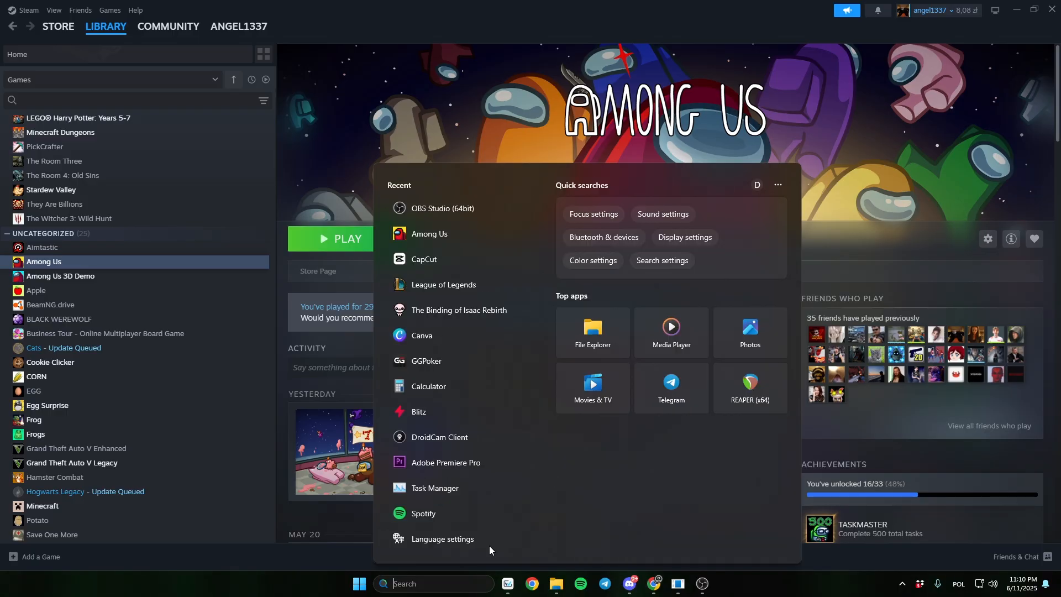
{"action": "type", "text": "%appda"}
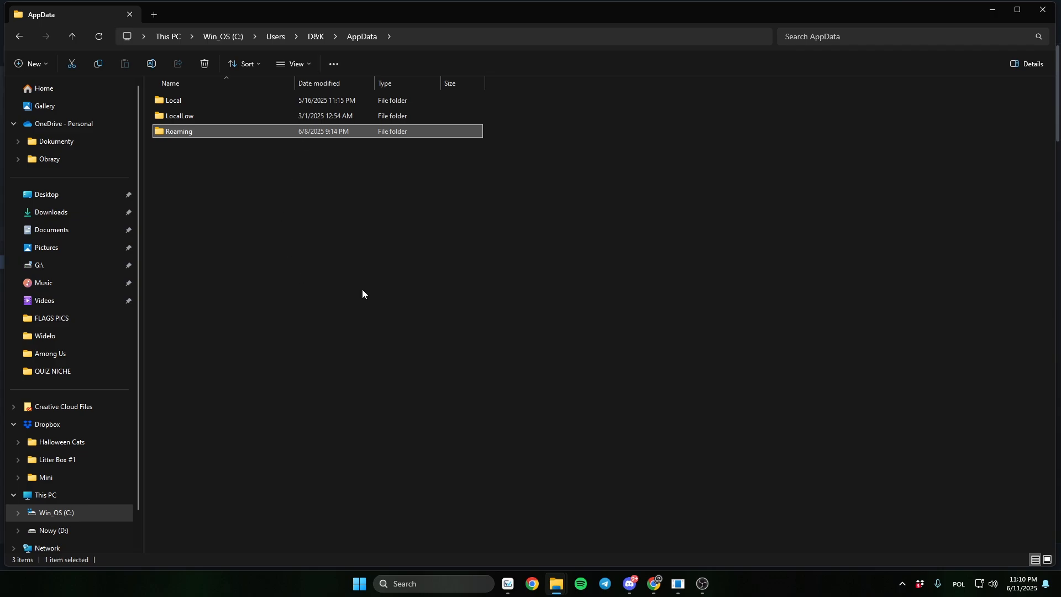
Step: Navigate LocalLow > Innersloth > Among Us and bring up options for the settings files
{"action": "double_click", "coordinate": [180, 115]}
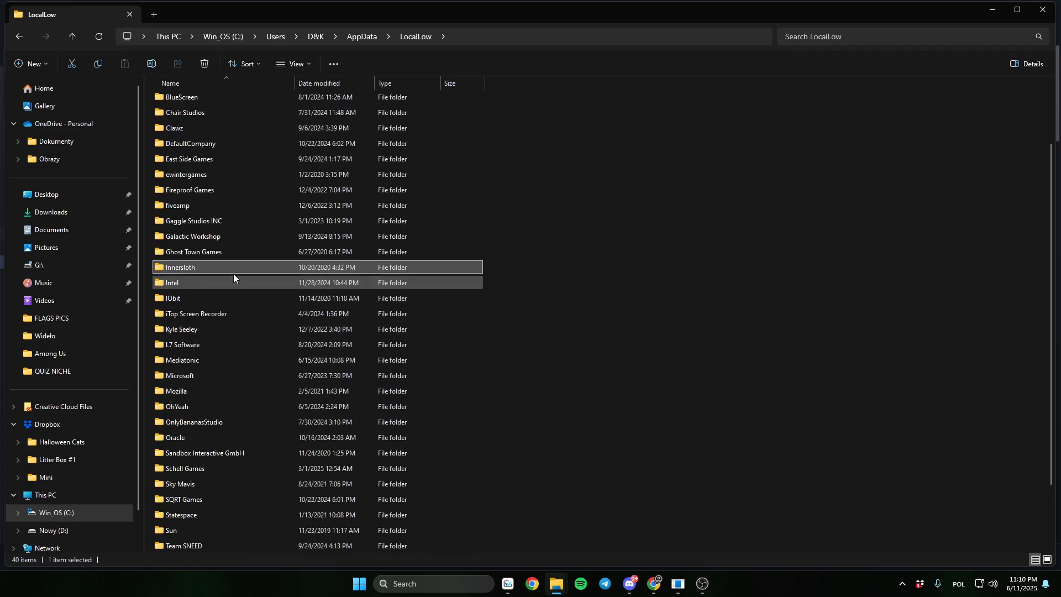
{"action": "double_click", "coordinate": [179, 267]}
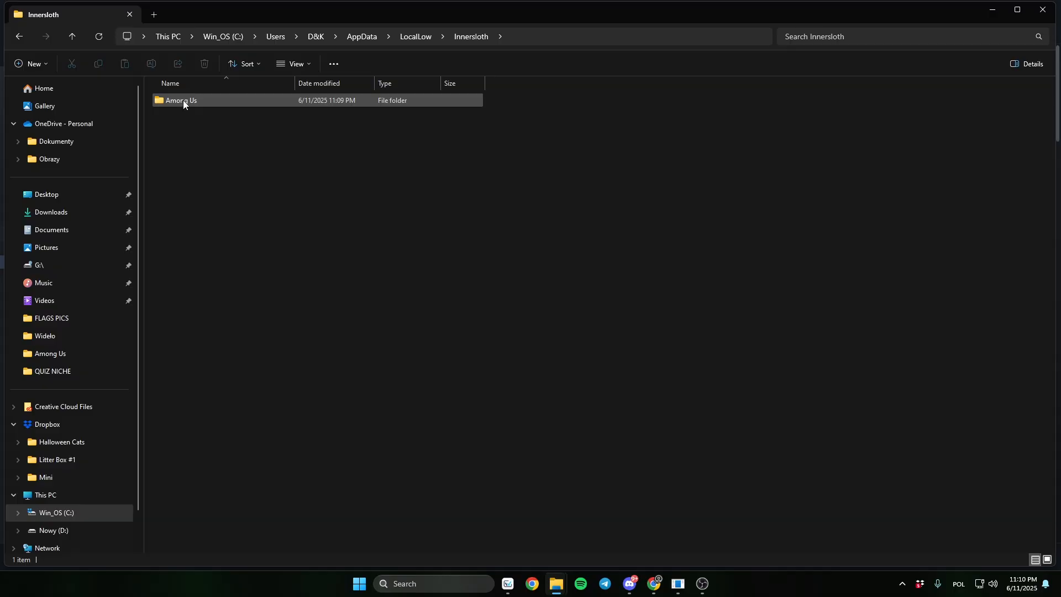
{"action": "double_click", "coordinate": [180, 100]}
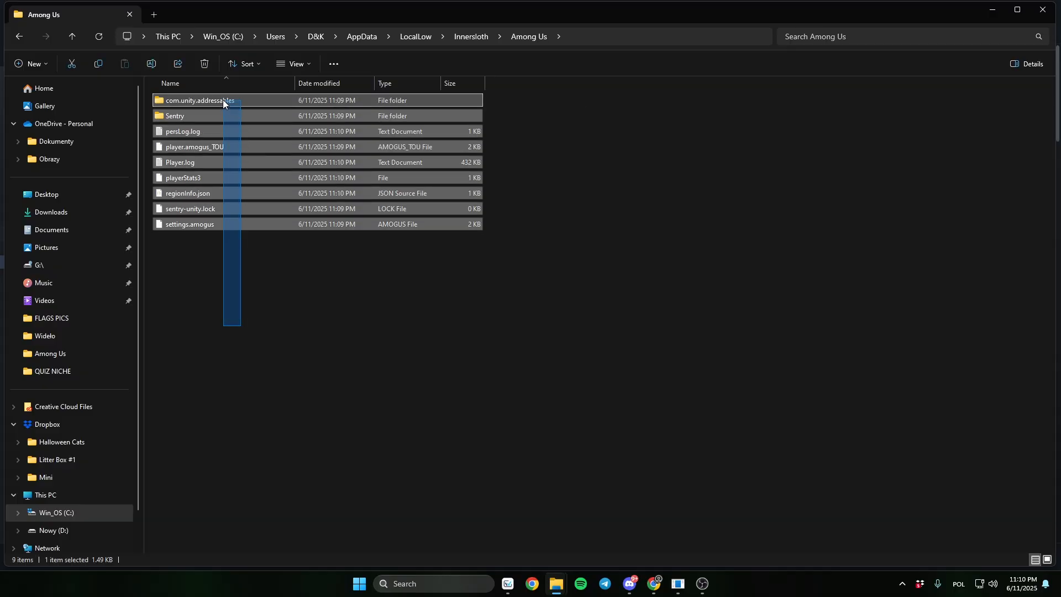
{"action": "right_click", "coordinate": [199, 100]}
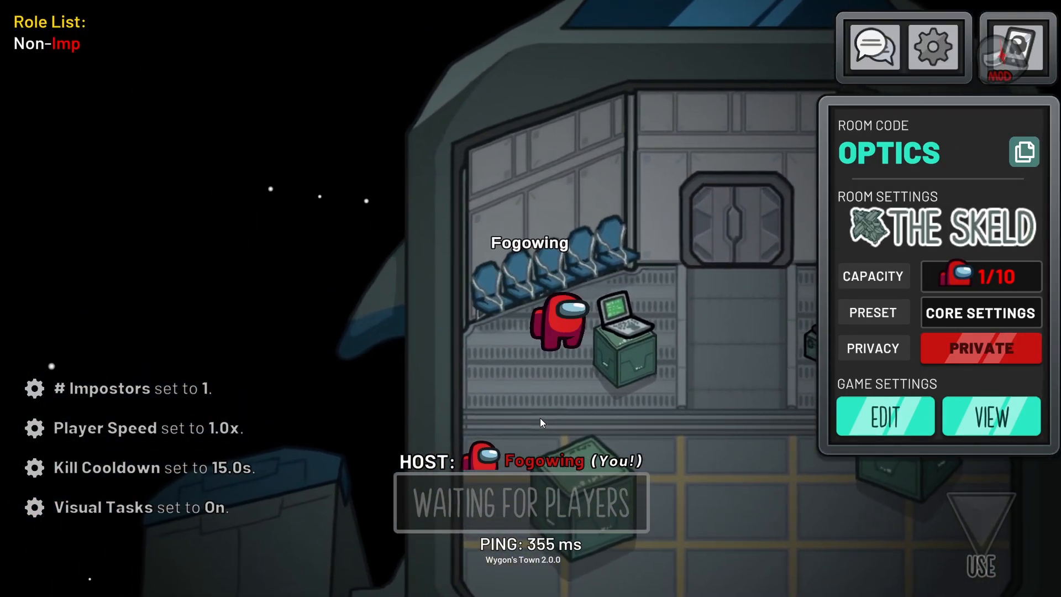
Step: Edit the lobby's Game Settings to show the mod's role list settings
{"action": "left_click", "coordinate": [884, 416]}
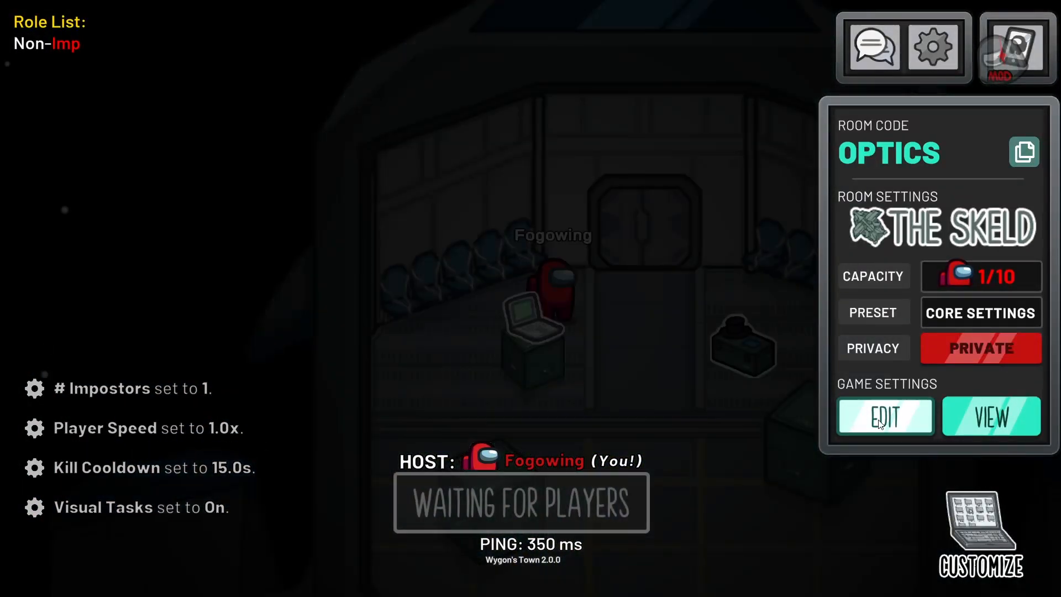
{"action": "left_click", "coordinate": [884, 416]}
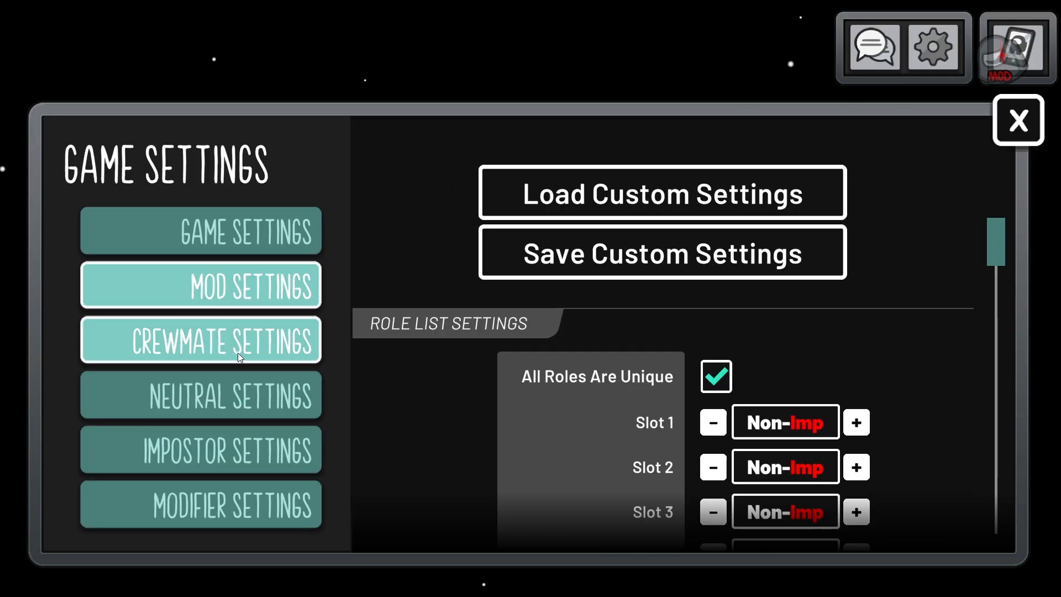